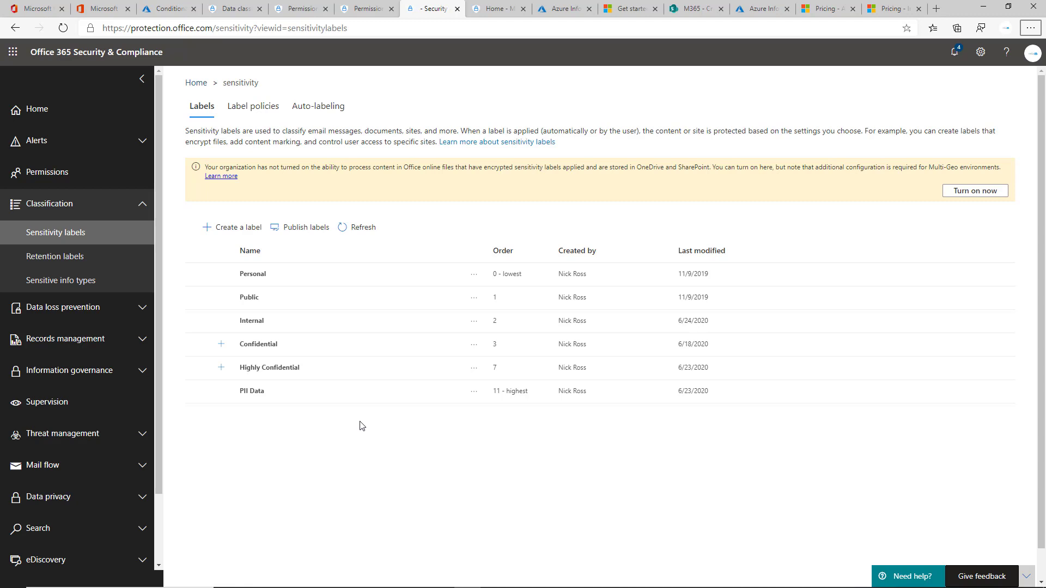
{"action": "mouse_move", "coordinate": [291, 371]}
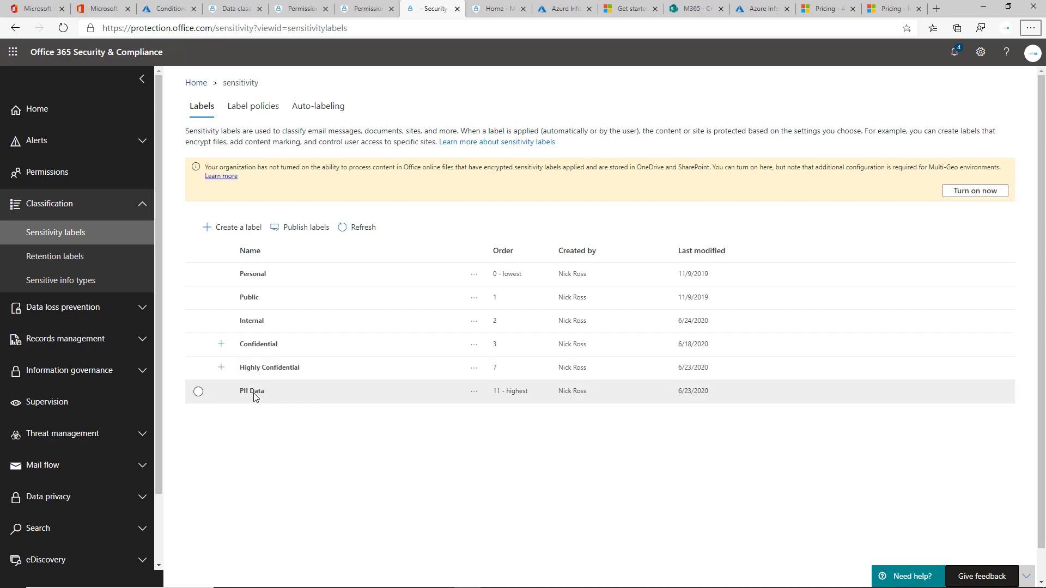
{"action": "mouse_move", "coordinate": [290, 375]}
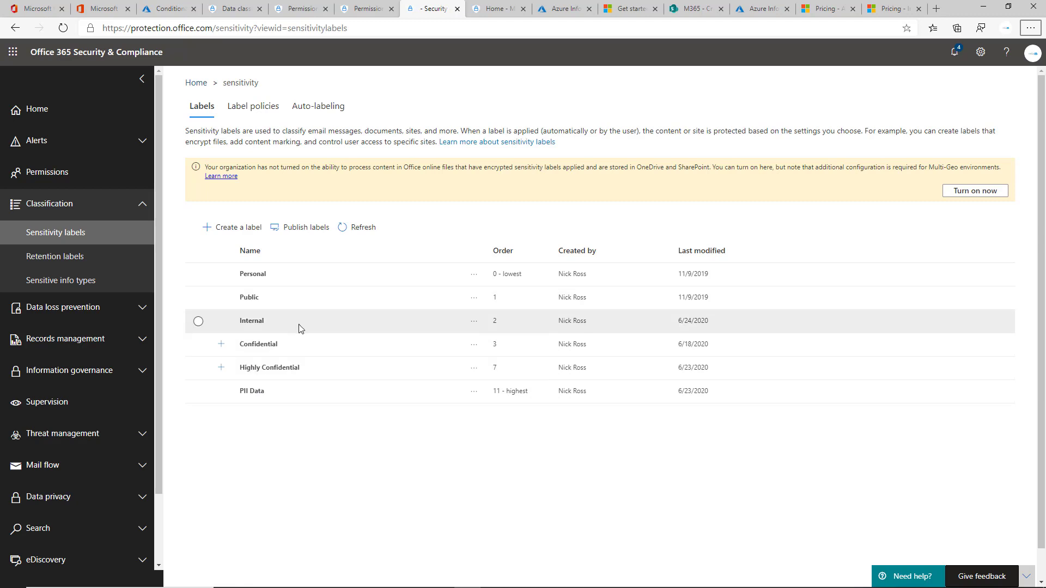
{"action": "mouse_move", "coordinate": [261, 328]}
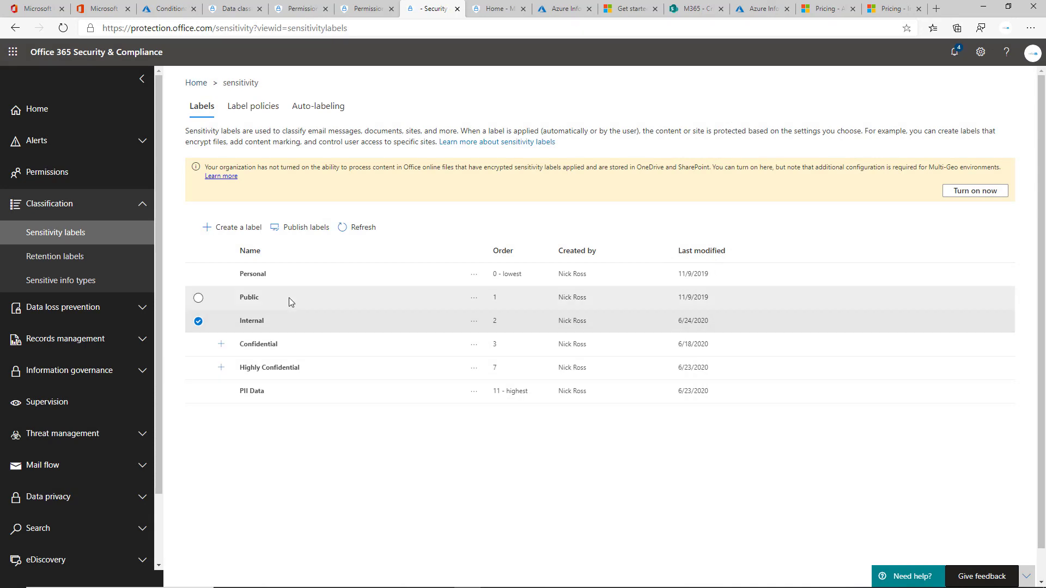
{"action": "mouse_move", "coordinate": [259, 318]}
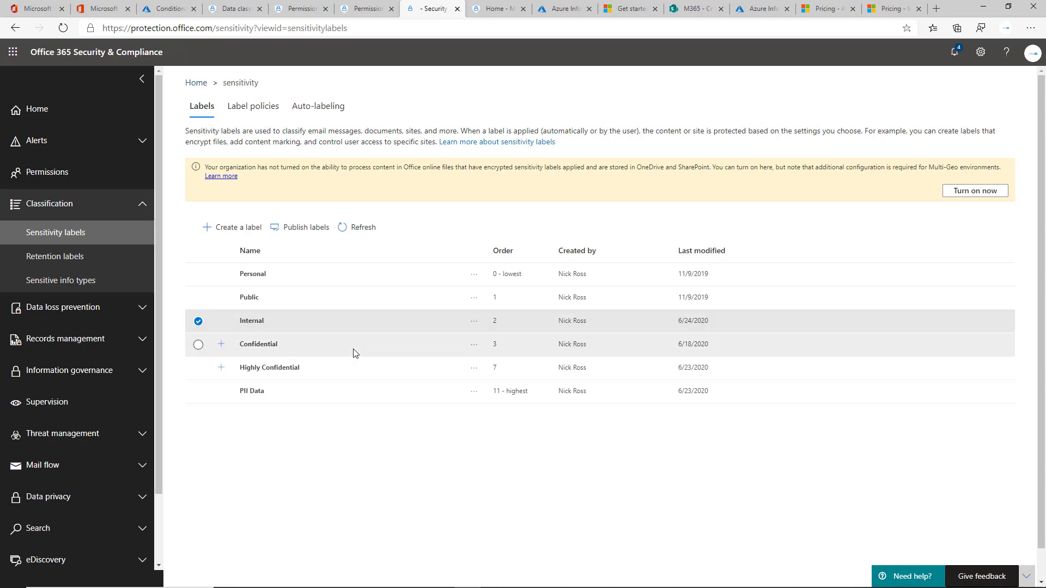
{"action": "mouse_move", "coordinate": [314, 350]}
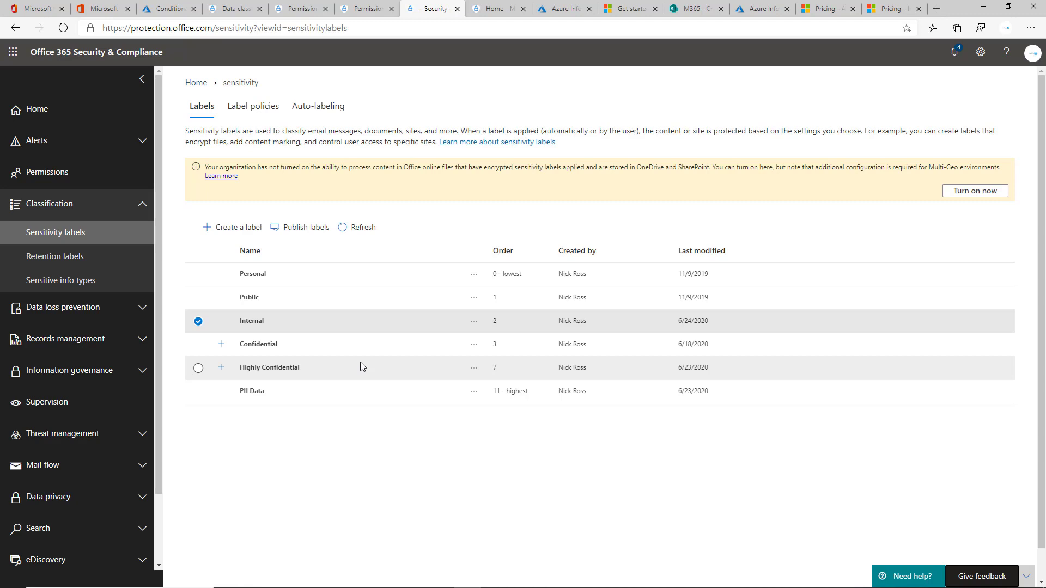
{"action": "mouse_move", "coordinate": [221, 366]}
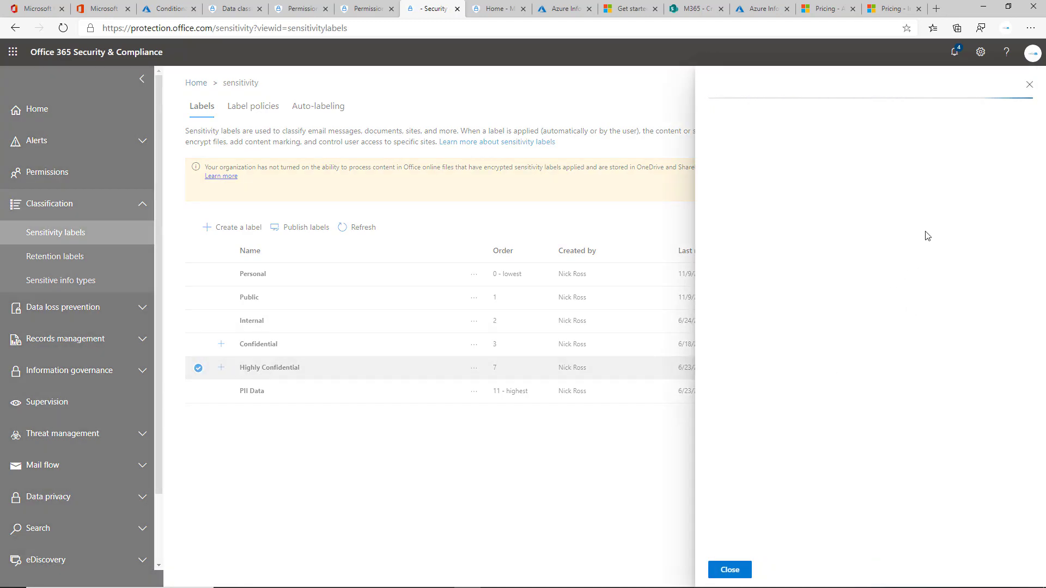
- Close the Highly Confidential label details after reviewing its description, encryption and footer marking
{"action": "left_click", "coordinate": [270, 368]}
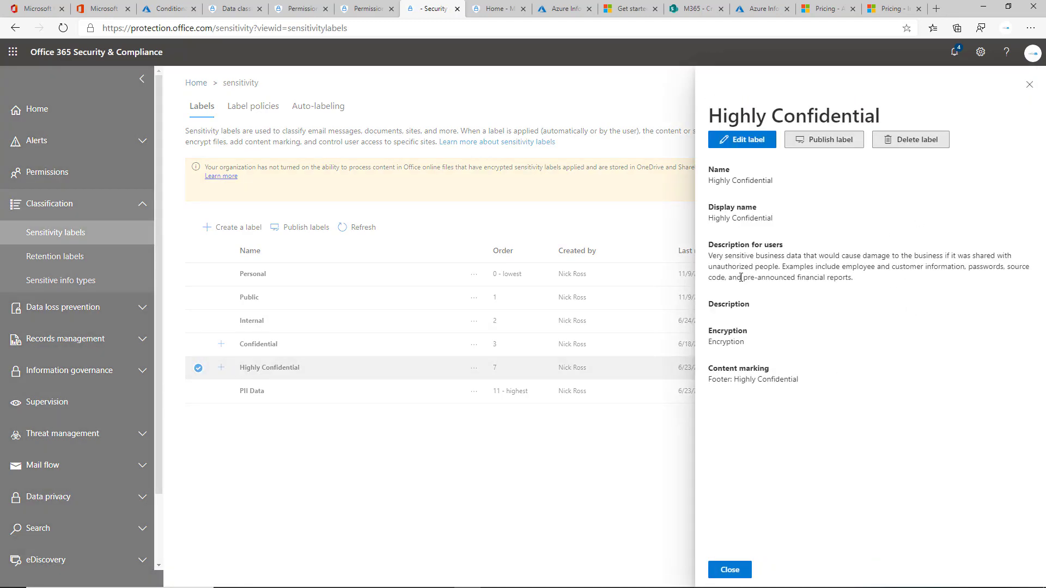
{"action": "mouse_move", "coordinate": [665, 378]}
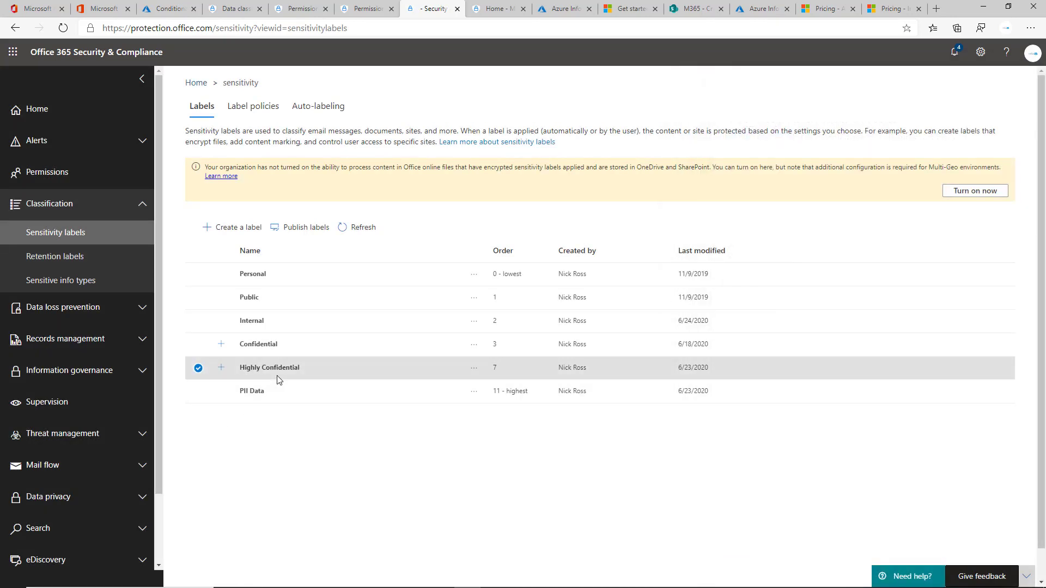
{"action": "mouse_move", "coordinate": [320, 346]}
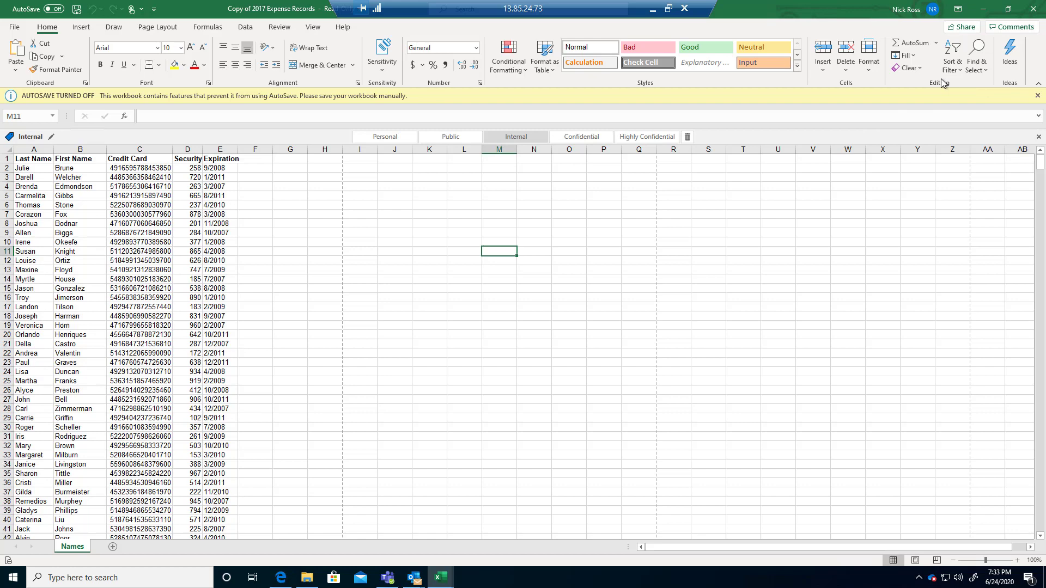
{"action": "left_click", "coordinate": [382, 55]}
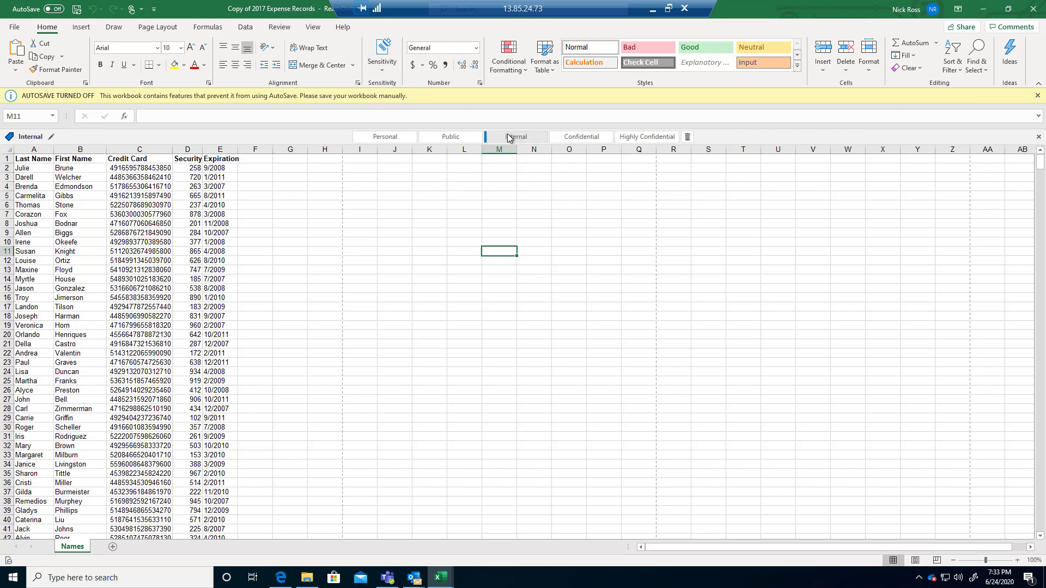
{"action": "mouse_move", "coordinate": [580, 136]}
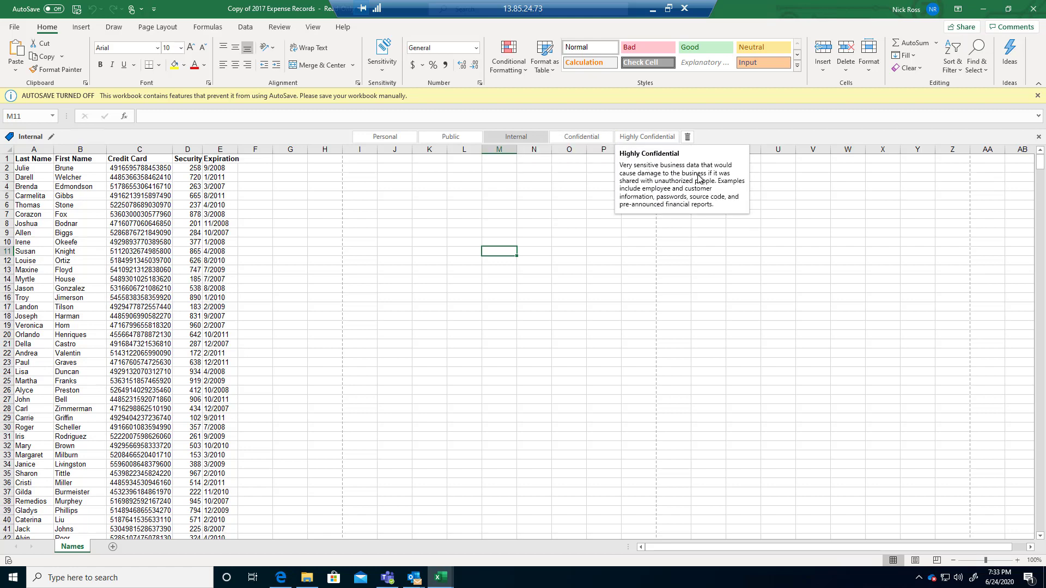
{"action": "left_click", "coordinate": [381, 55]}
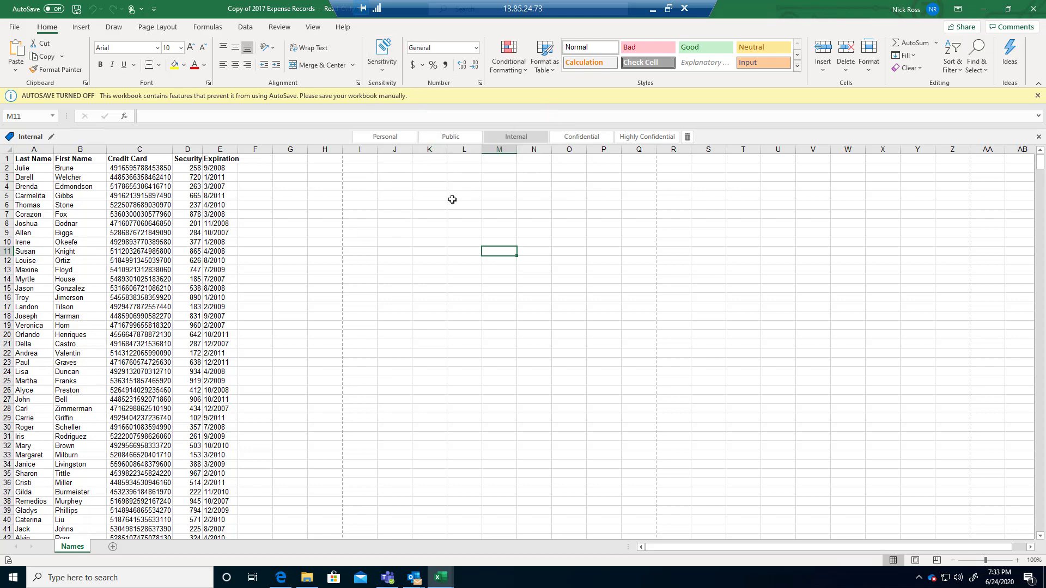
{"action": "mouse_move", "coordinate": [445, 199]}
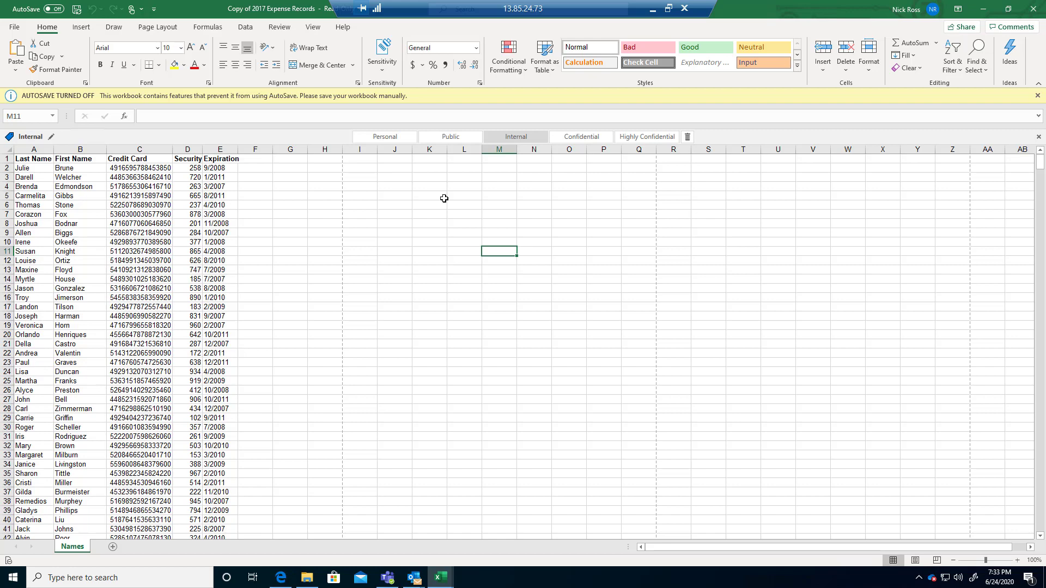
{"action": "mouse_move", "coordinate": [434, 198]}
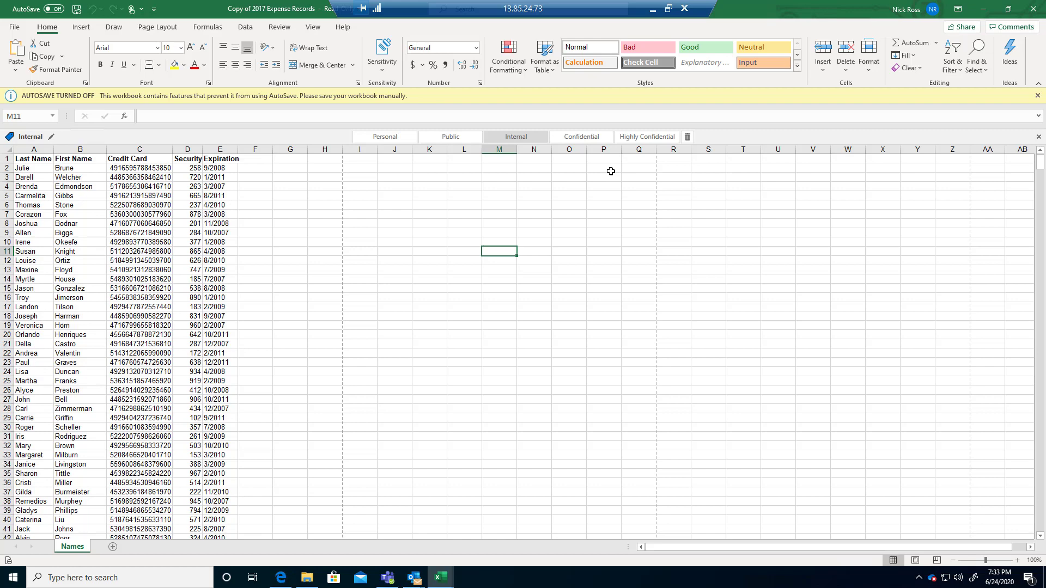
{"action": "mouse_move", "coordinate": [646, 137]}
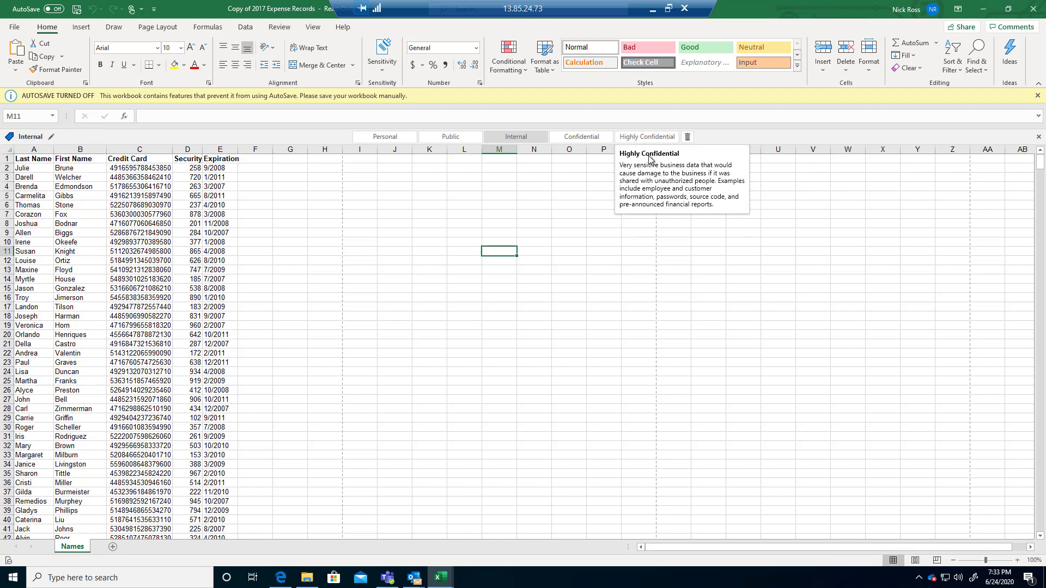
{"action": "mouse_move", "coordinate": [670, 190]}
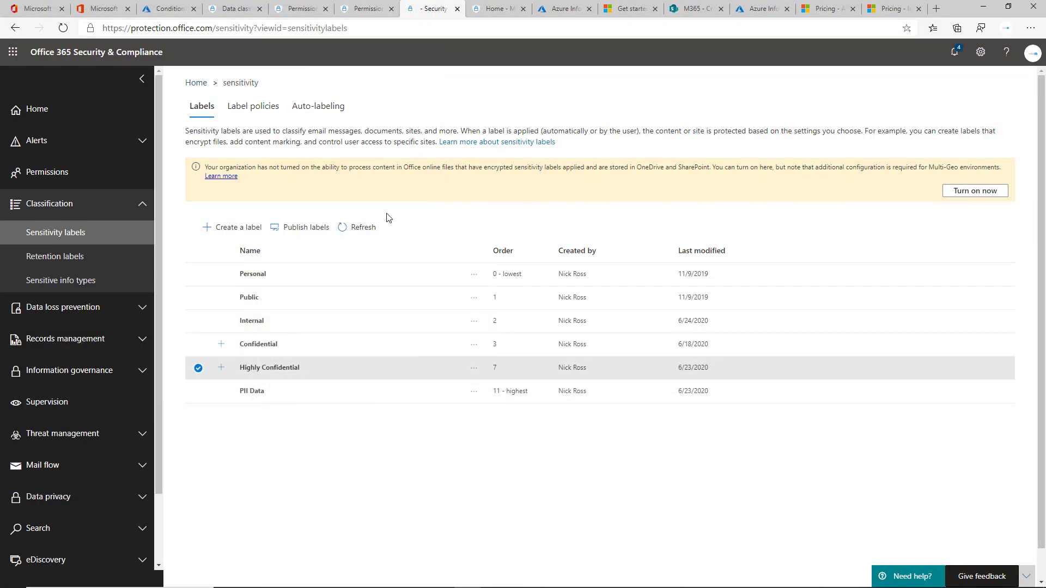
- Review the AIP_Global and AIP_PII Policy label policies, then return to the Labels list
{"action": "left_click", "coordinate": [253, 106]}
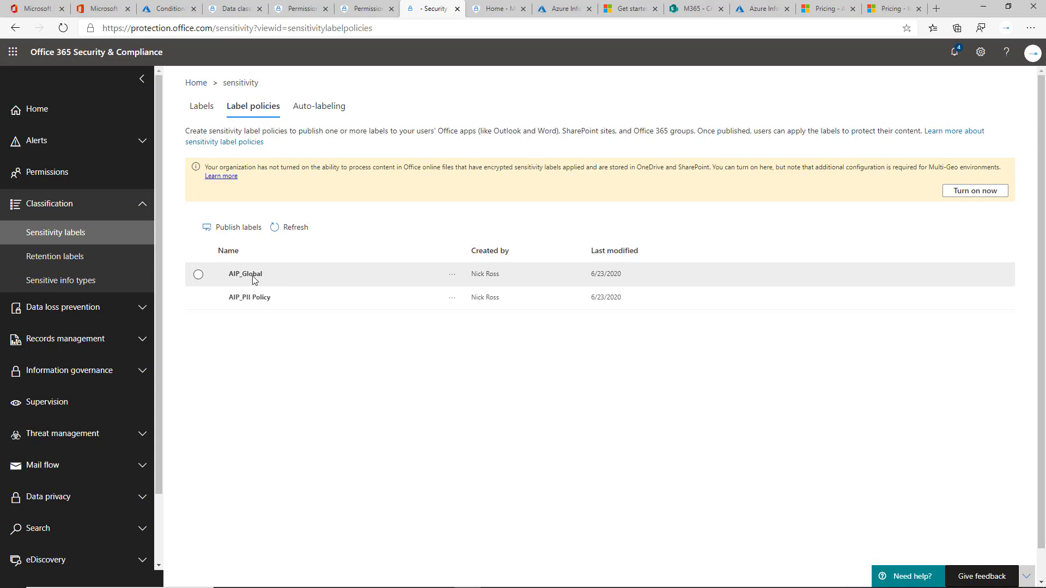
{"action": "left_click", "coordinate": [201, 106]}
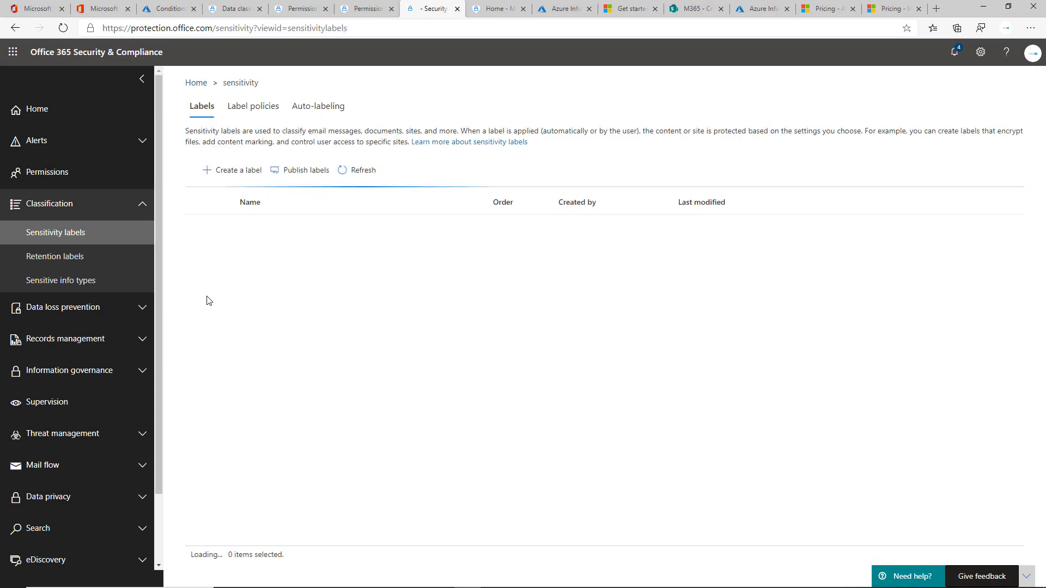
{"action": "mouse_move", "coordinate": [216, 299]}
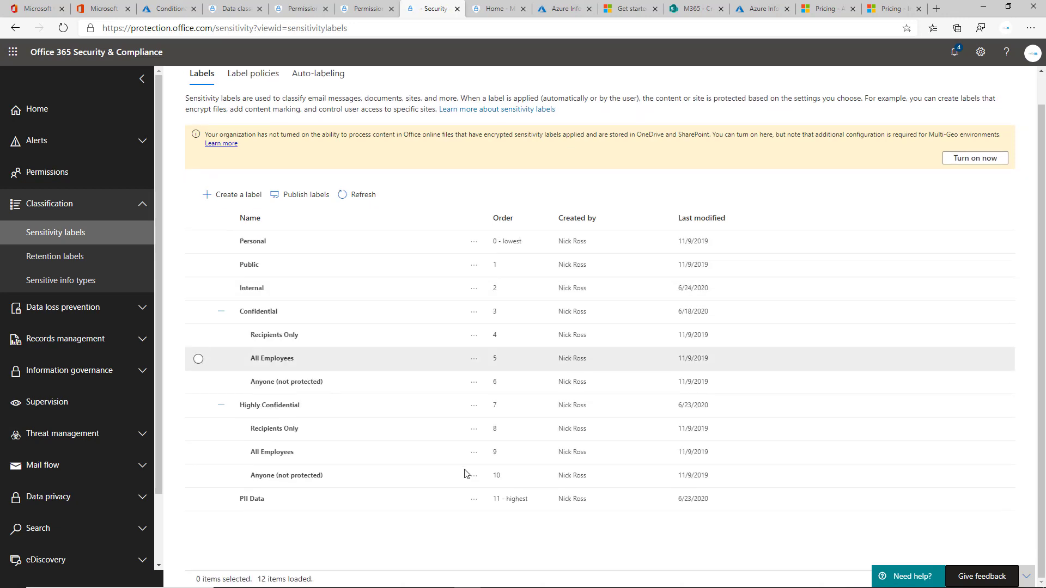
{"action": "mouse_move", "coordinate": [359, 476]}
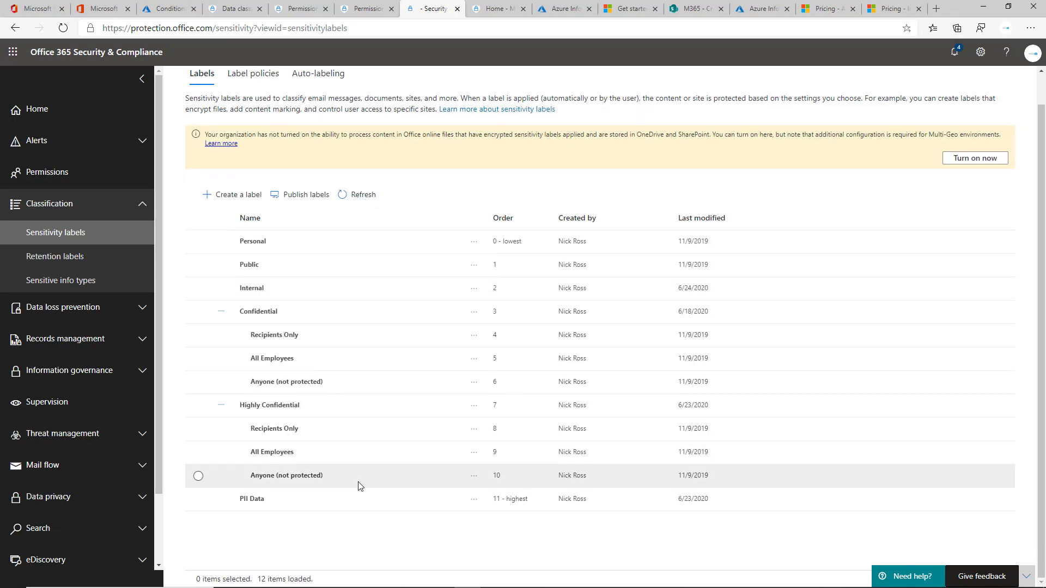
{"action": "mouse_move", "coordinate": [252, 312]}
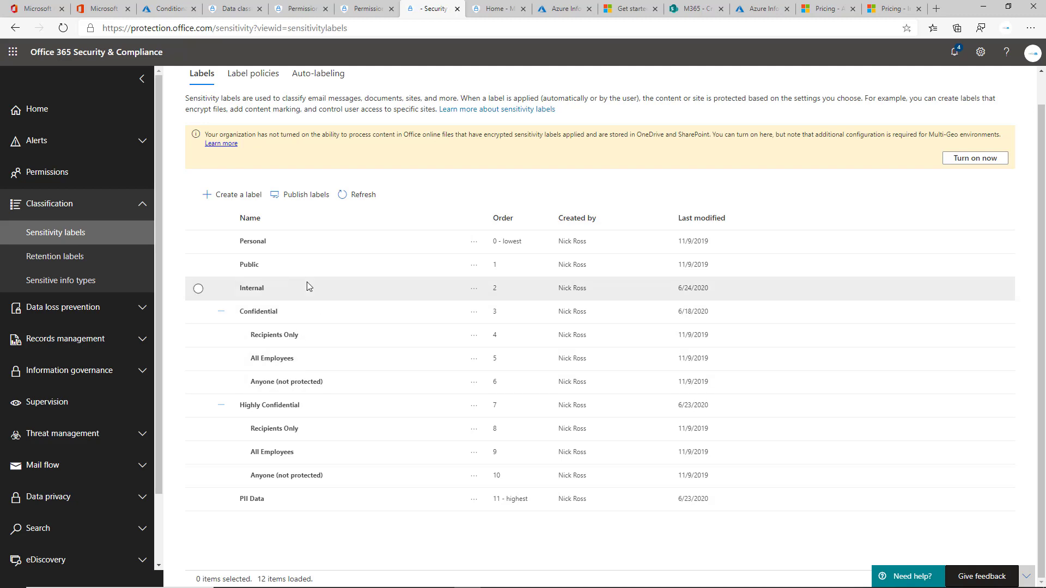
{"action": "mouse_move", "coordinate": [244, 321]}
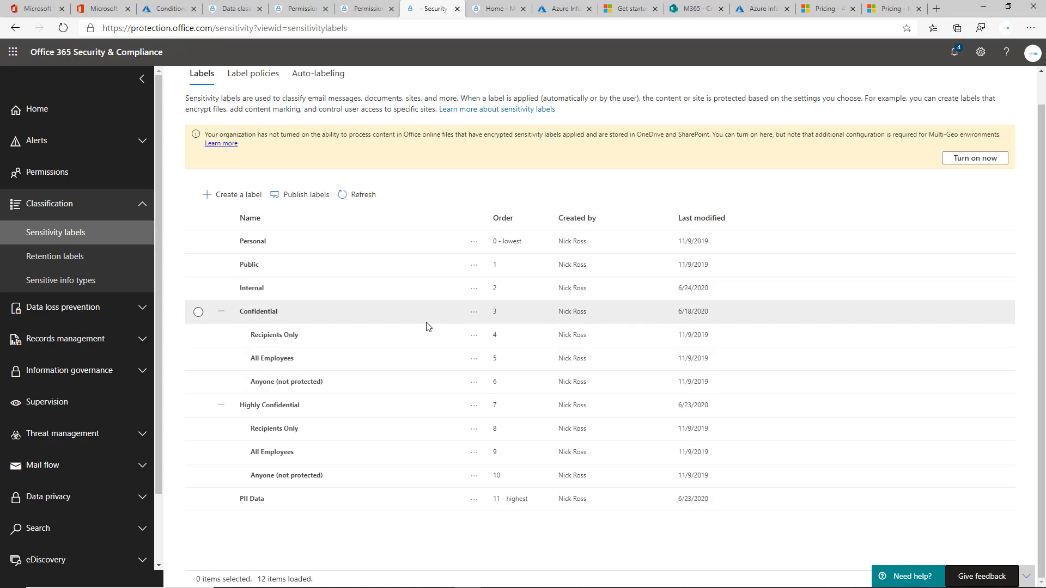
{"action": "left_click", "coordinate": [252, 74]}
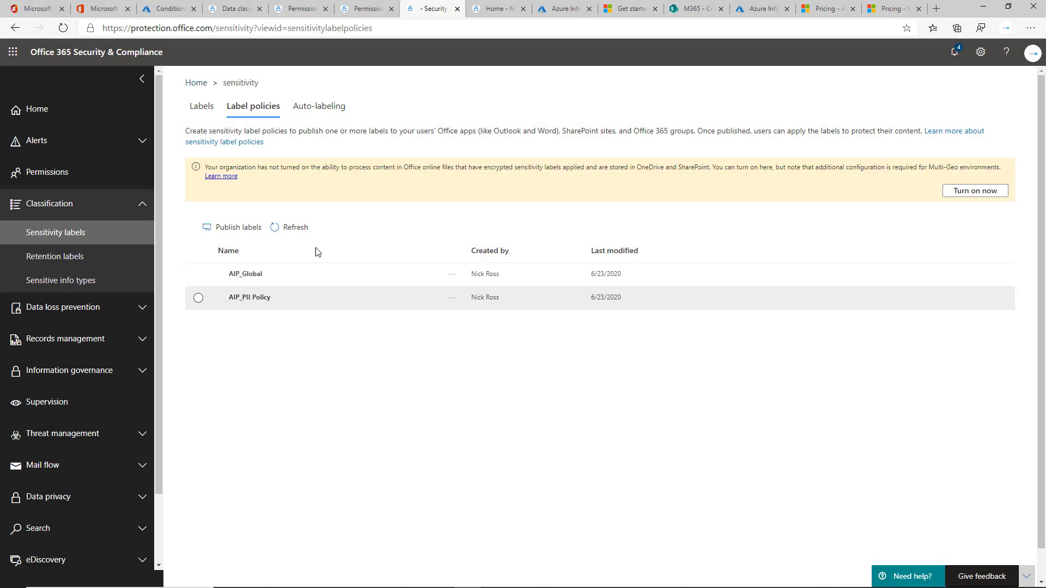
{"action": "left_click", "coordinate": [201, 106]}
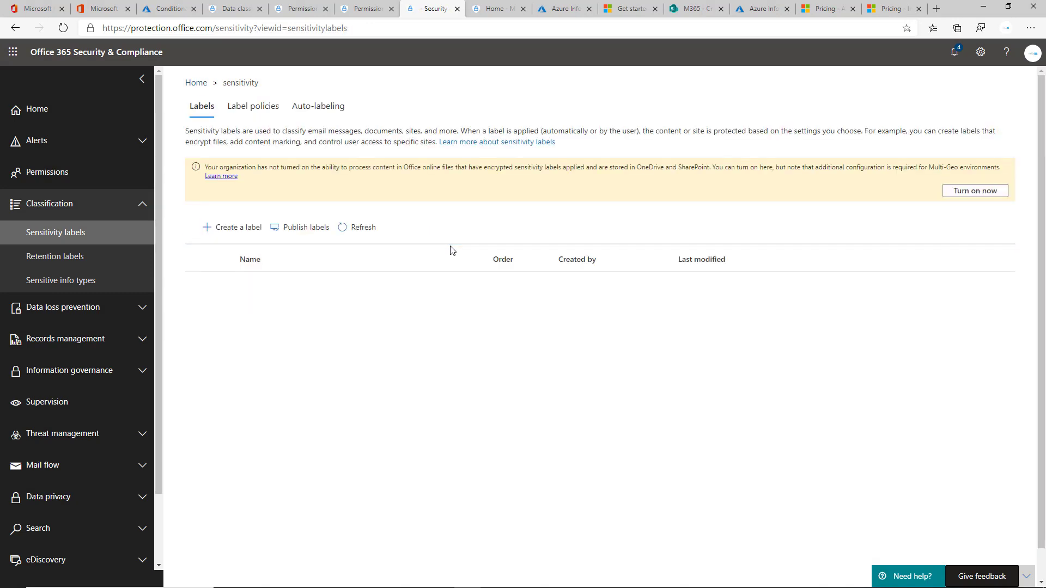
{"action": "left_click", "coordinate": [363, 227]}
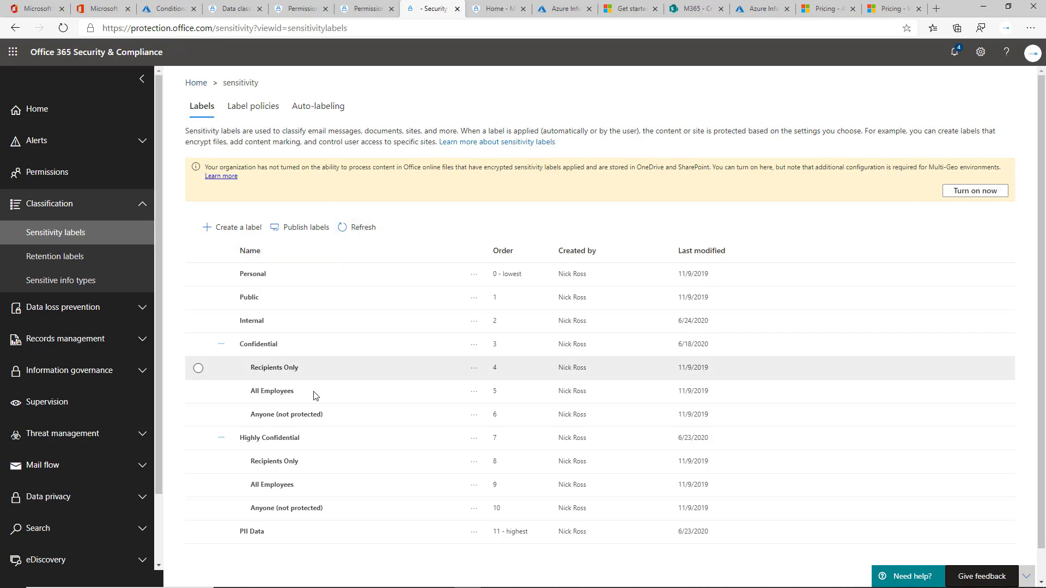
{"action": "mouse_move", "coordinate": [260, 442]}
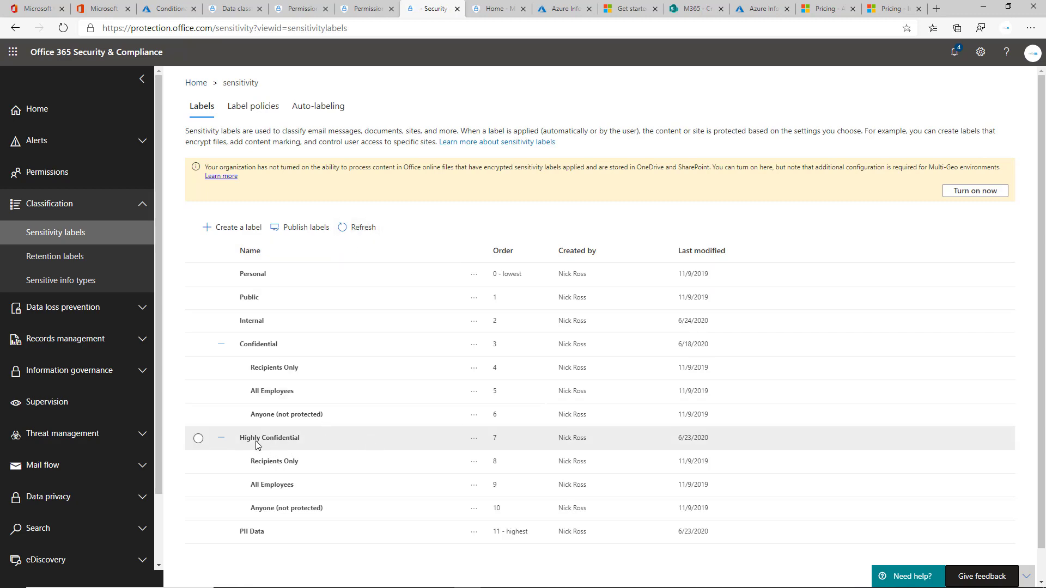
{"action": "mouse_move", "coordinate": [267, 446]}
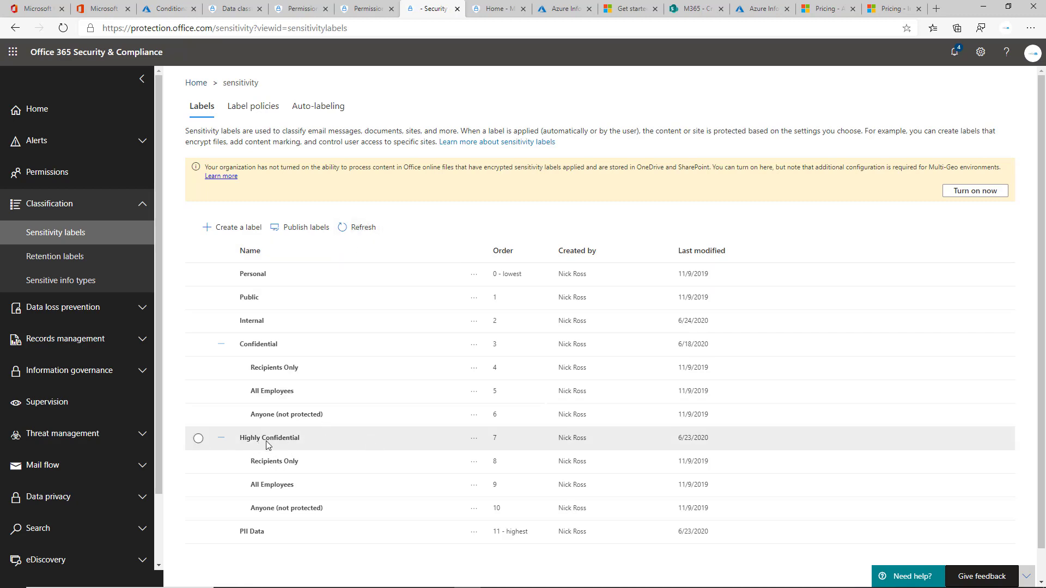
{"action": "mouse_move", "coordinate": [256, 461]}
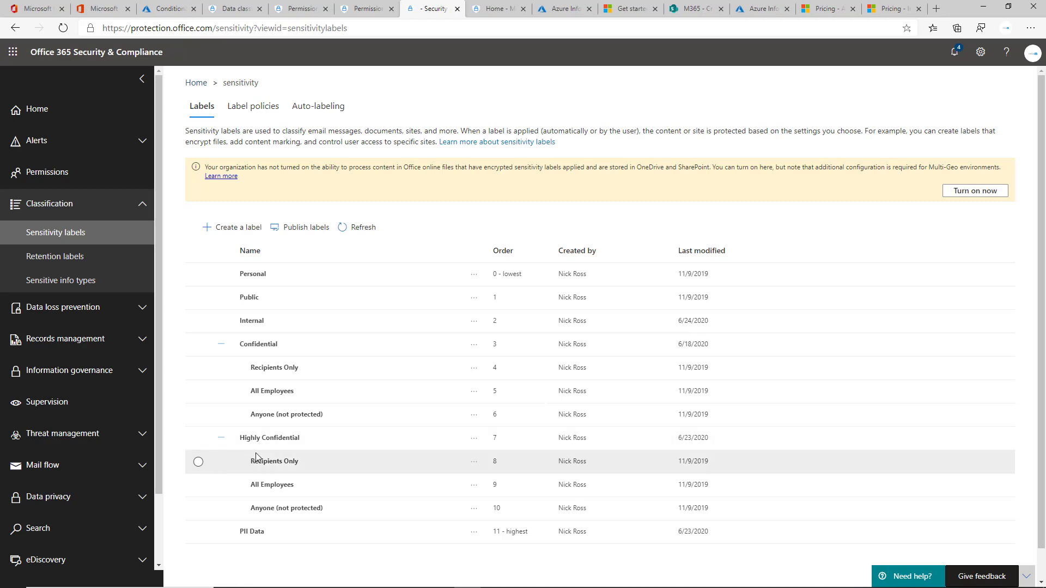
{"action": "mouse_move", "coordinate": [306, 437]}
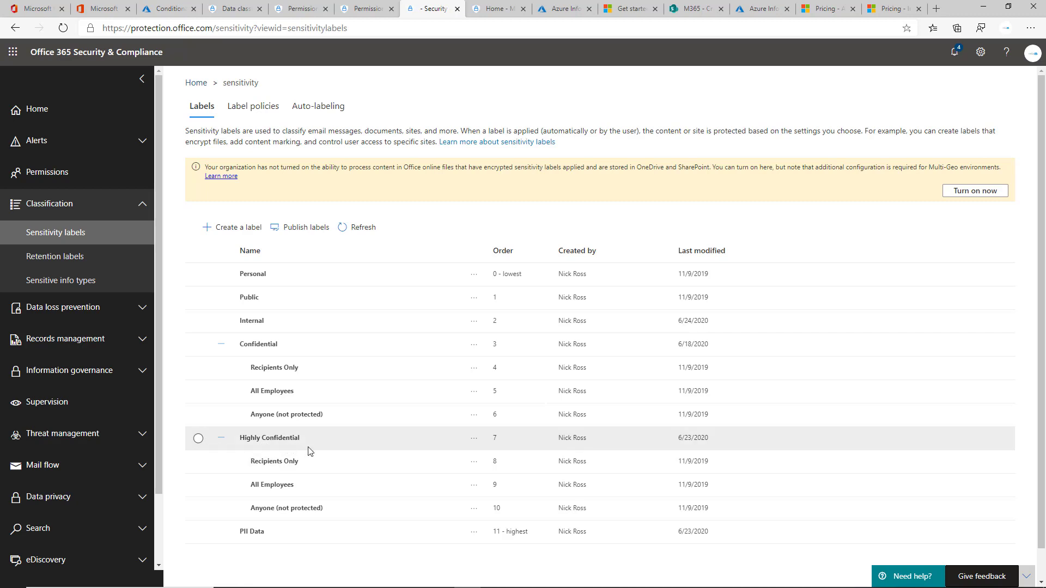
{"action": "mouse_move", "coordinate": [298, 447]}
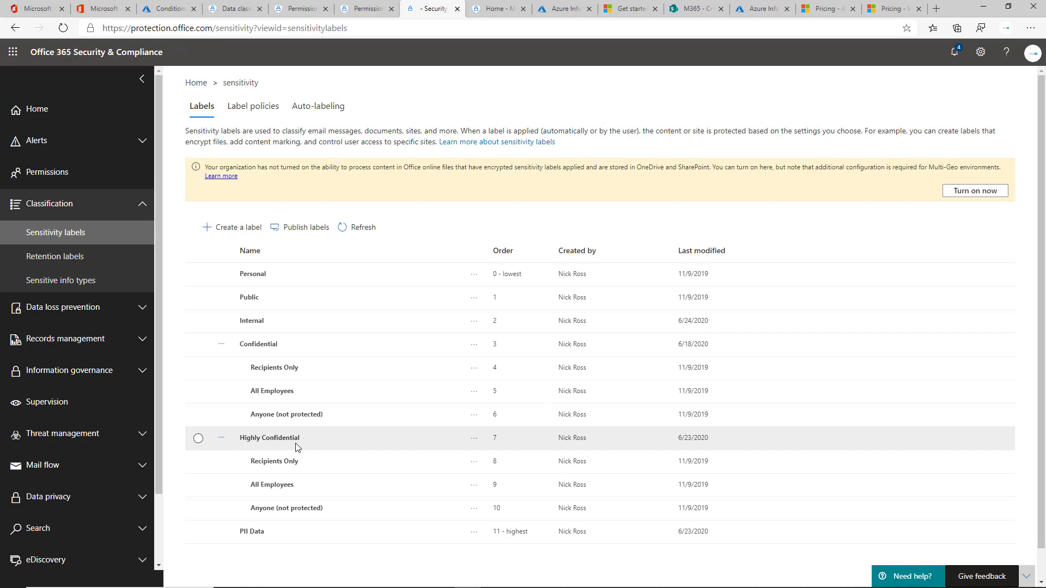
{"action": "mouse_move", "coordinate": [325, 442]}
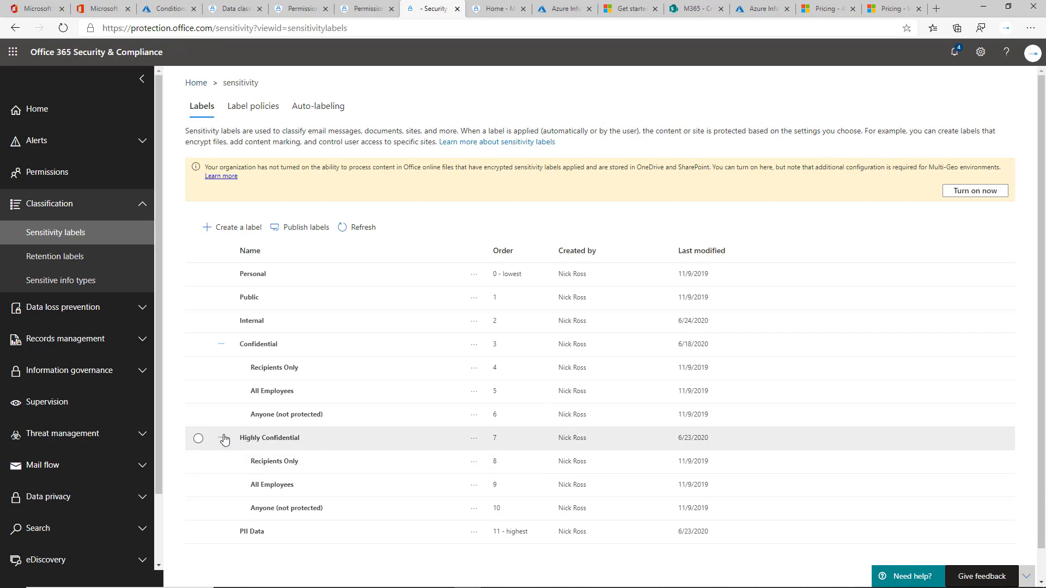
- Collapse Highly Confidential's sublabels, preview Confidential's details, then Alt+Tab to another window
{"action": "left_click", "coordinate": [222, 438]}
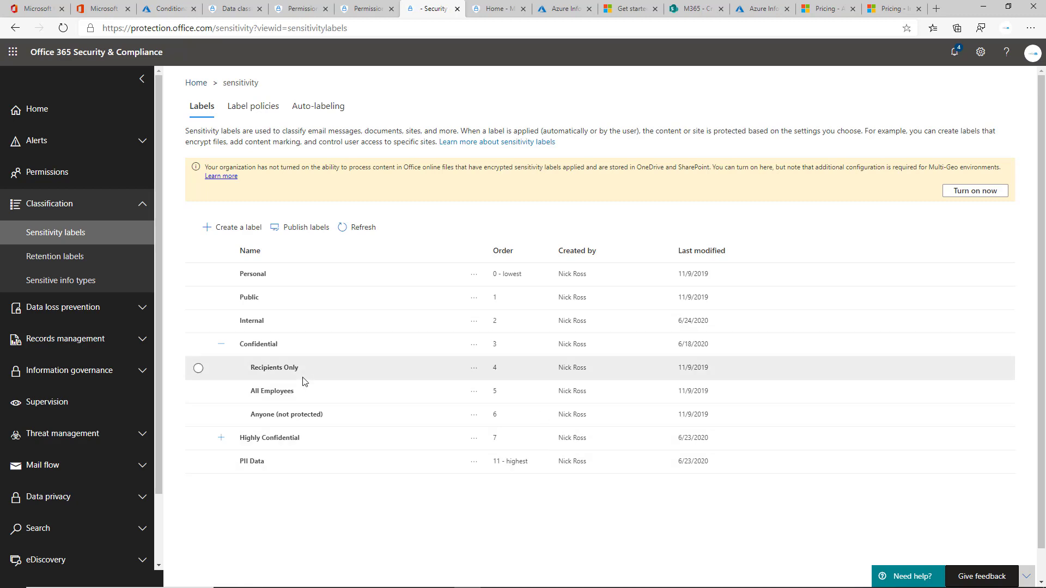
{"action": "left_click", "coordinate": [258, 344]}
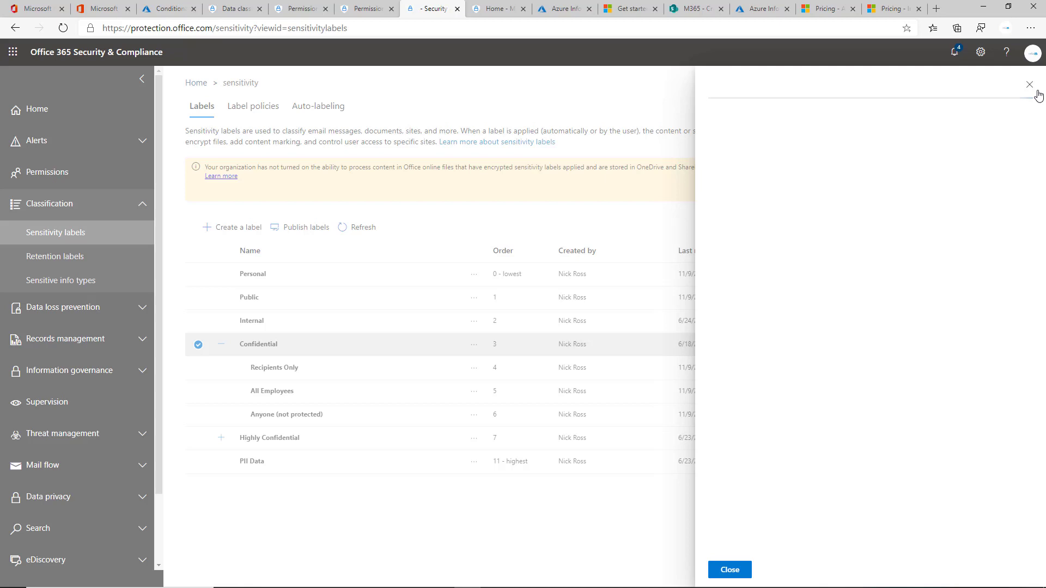
{"action": "left_click", "coordinate": [1029, 86]}
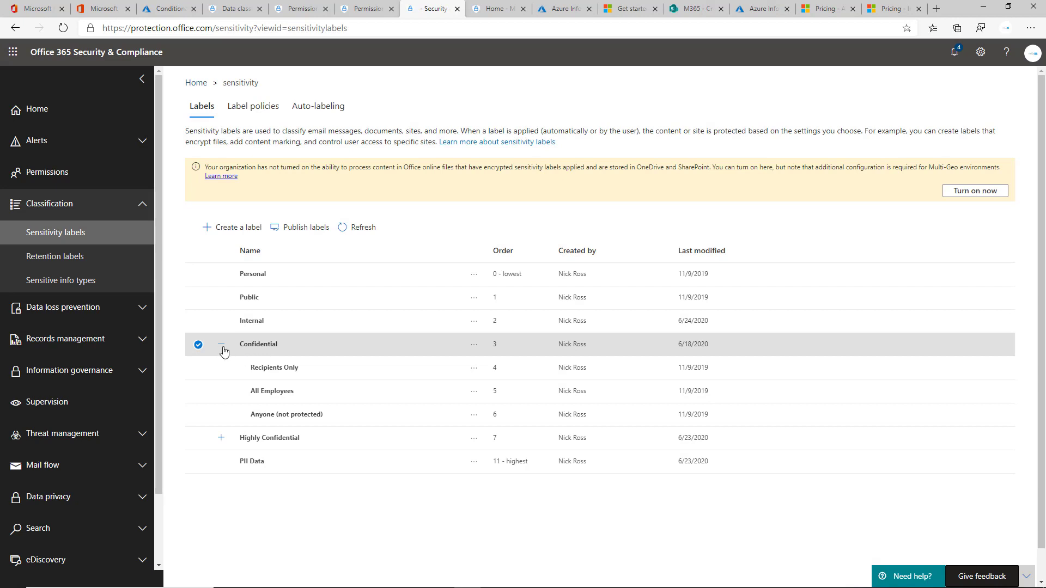
{"action": "key", "text": "alt+tab"}
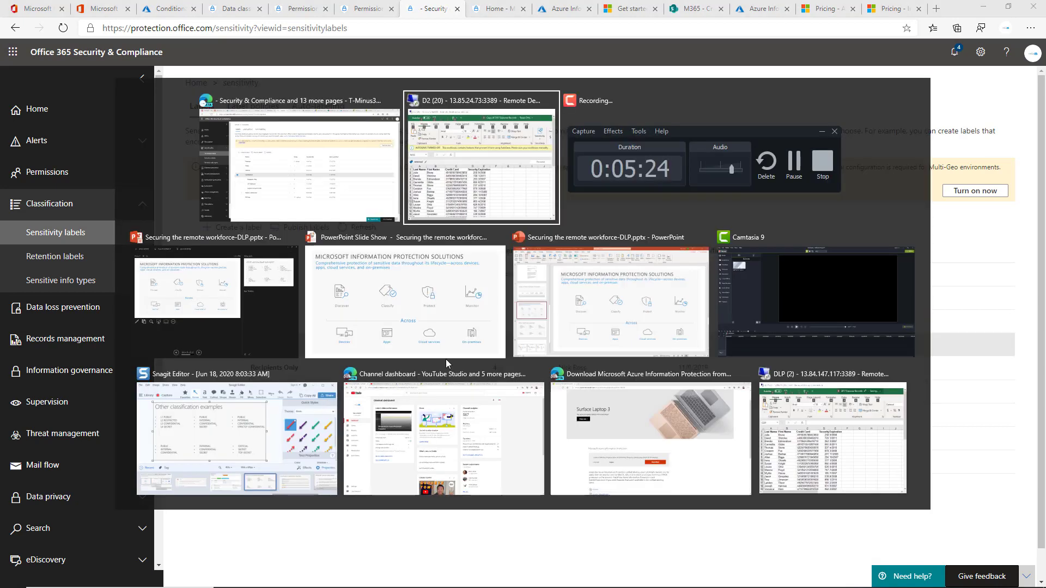